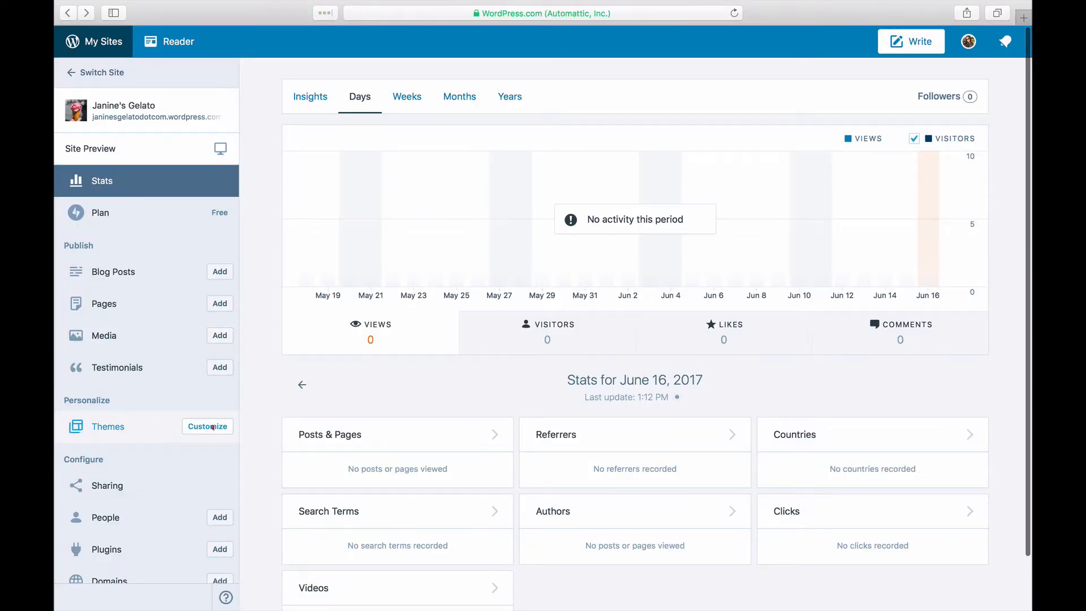
From the customizer's Widgets panel, add a Gallery widget to Front Page Two via a 'gallery' search.
click(207, 427)
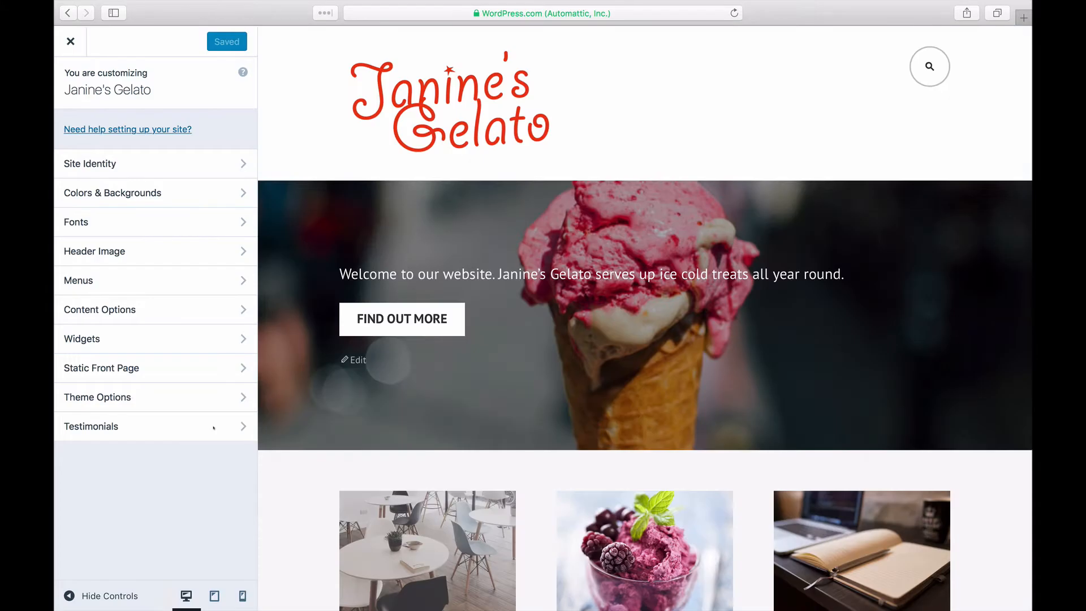
click(82, 338)
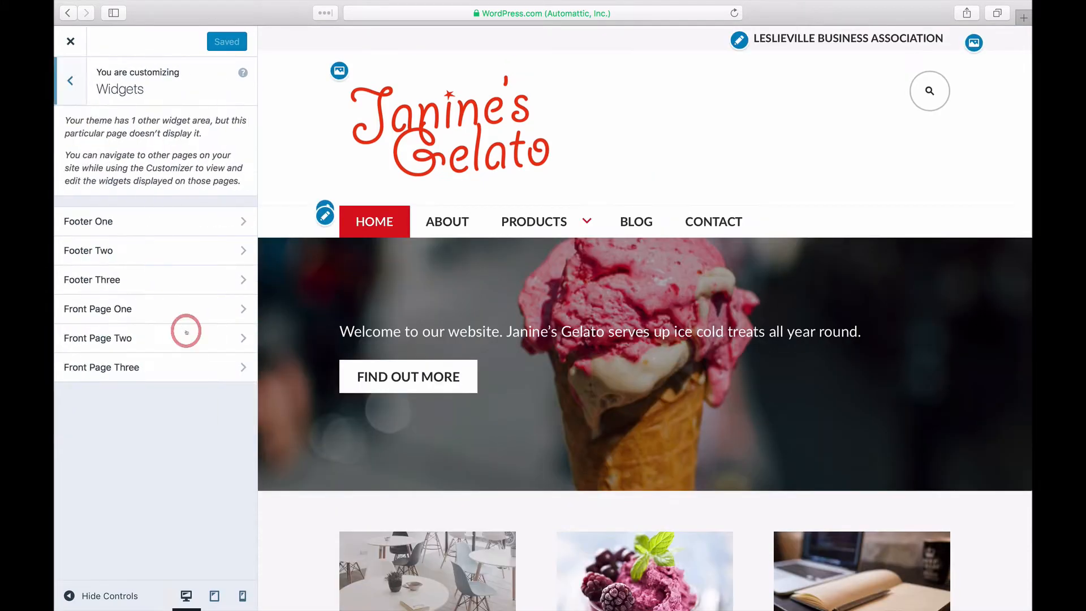
click(98, 339)
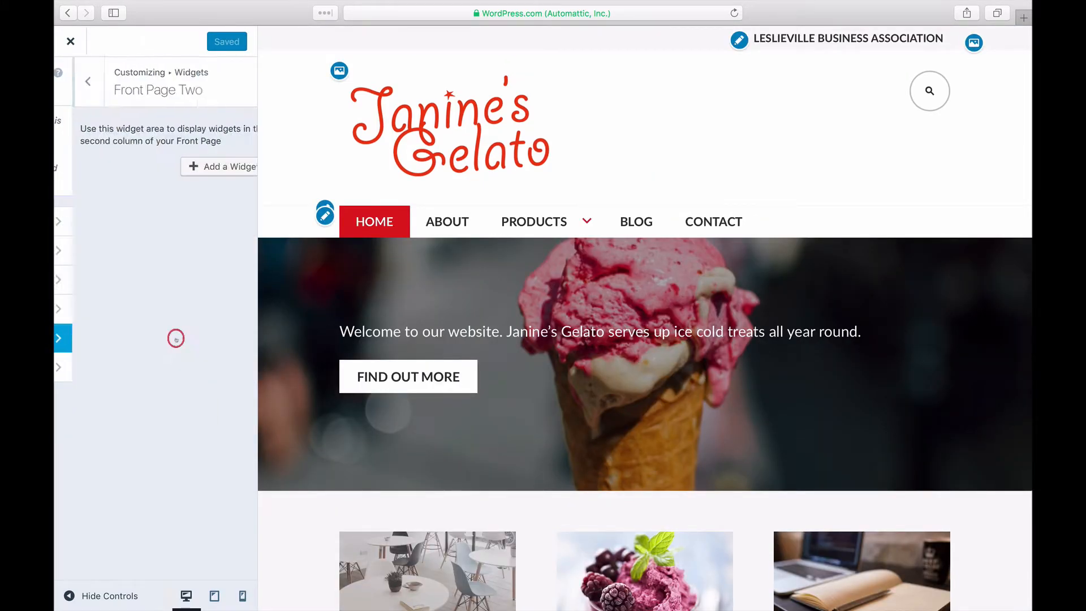
click(223, 166)
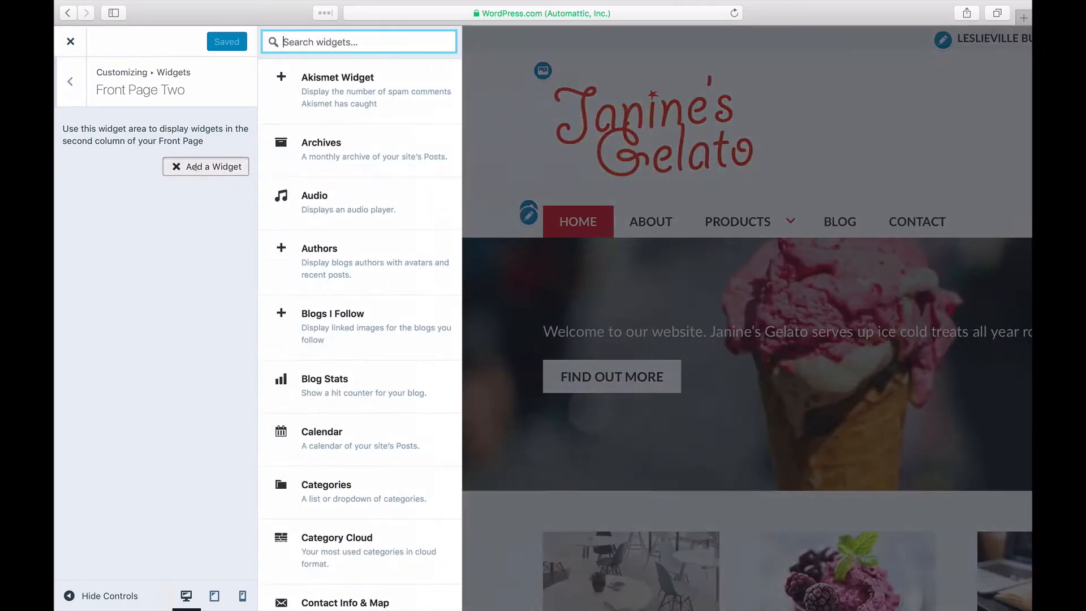
text(galle)
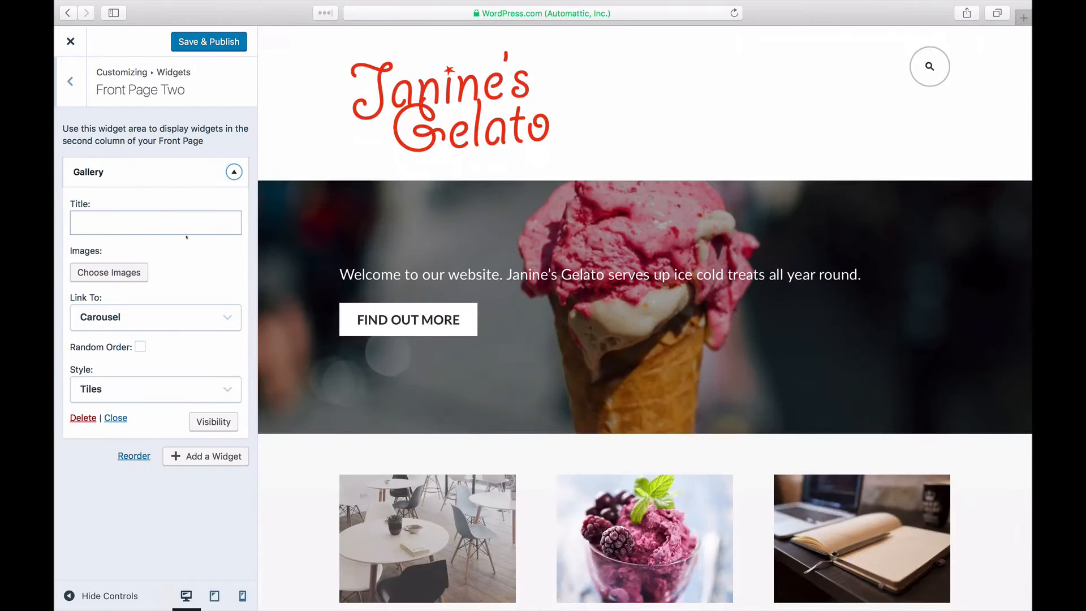
Title the widget 'Our Flavors' and bring up the gallery editor via Choose Images.
click(155, 223)
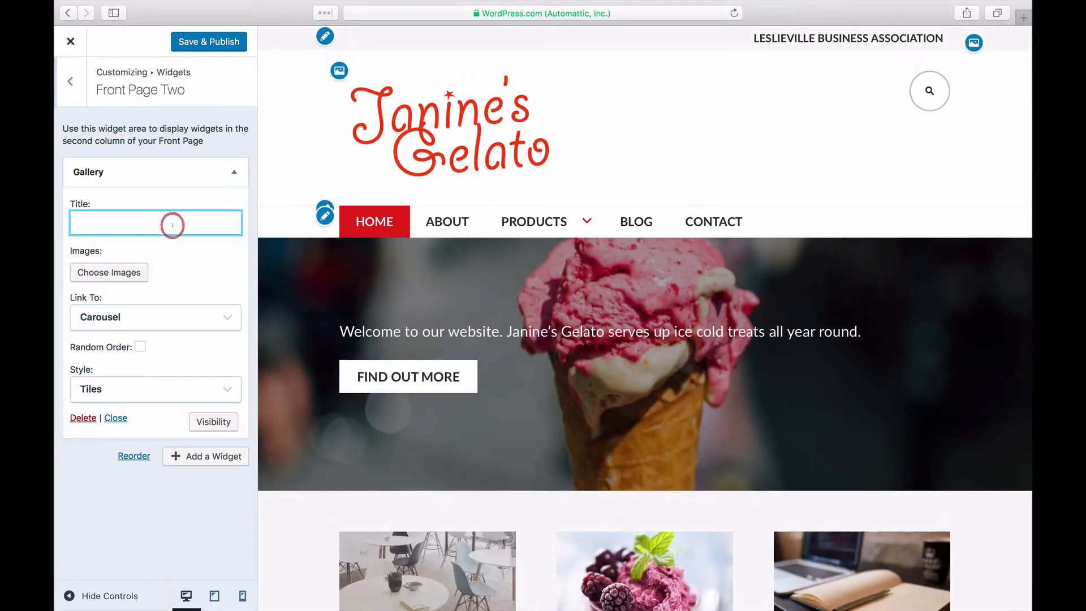
text(Our Flavors)
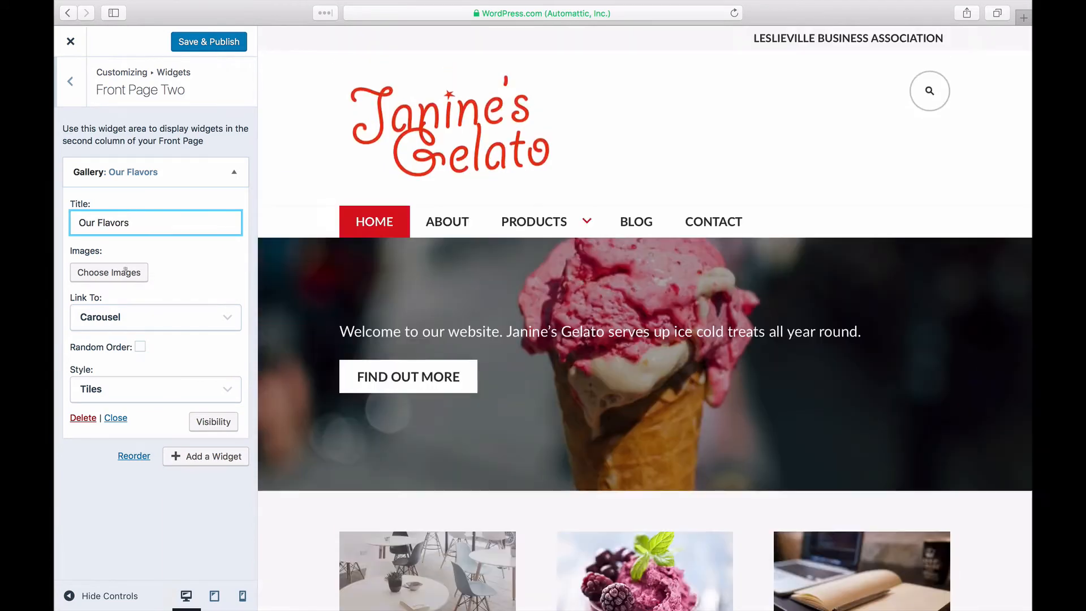
click(108, 271)
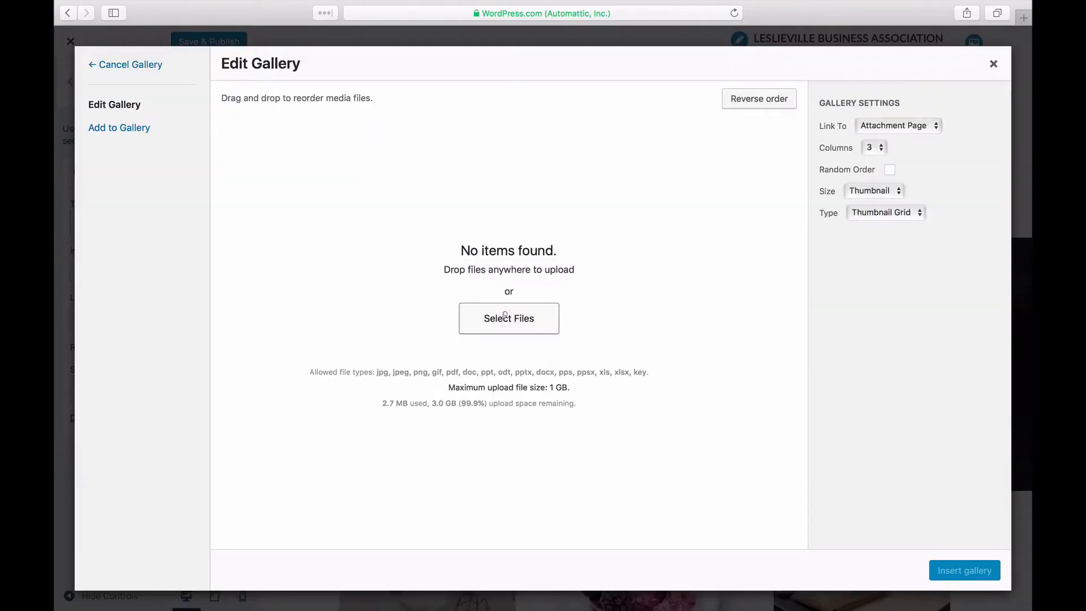
Upload the berry dessert photo captioned 'Sorbets', then move to the Media Library for more images.
click(508, 318)
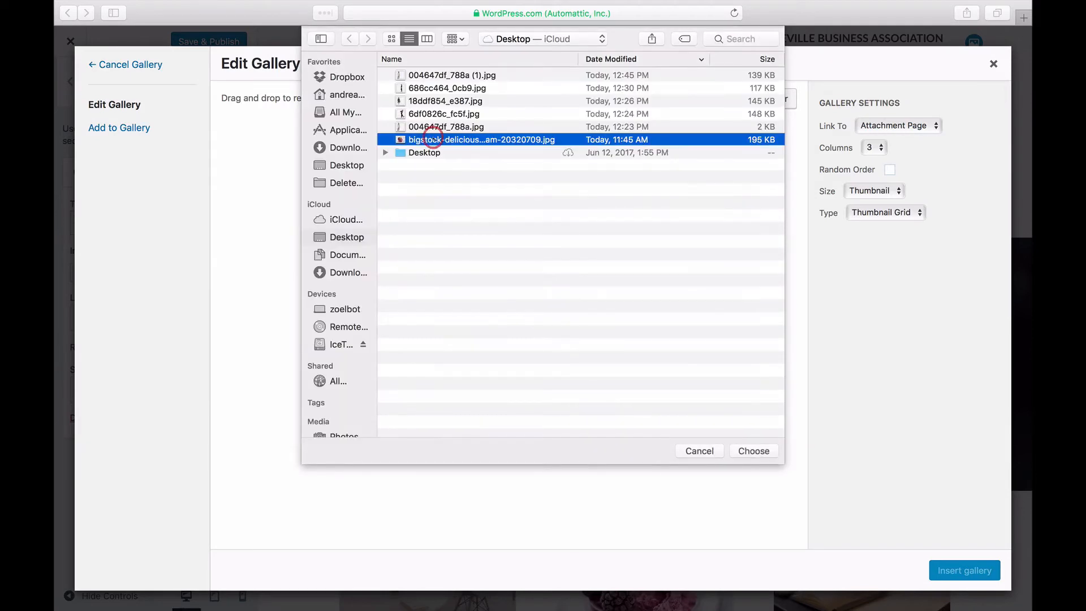
click(753, 452)
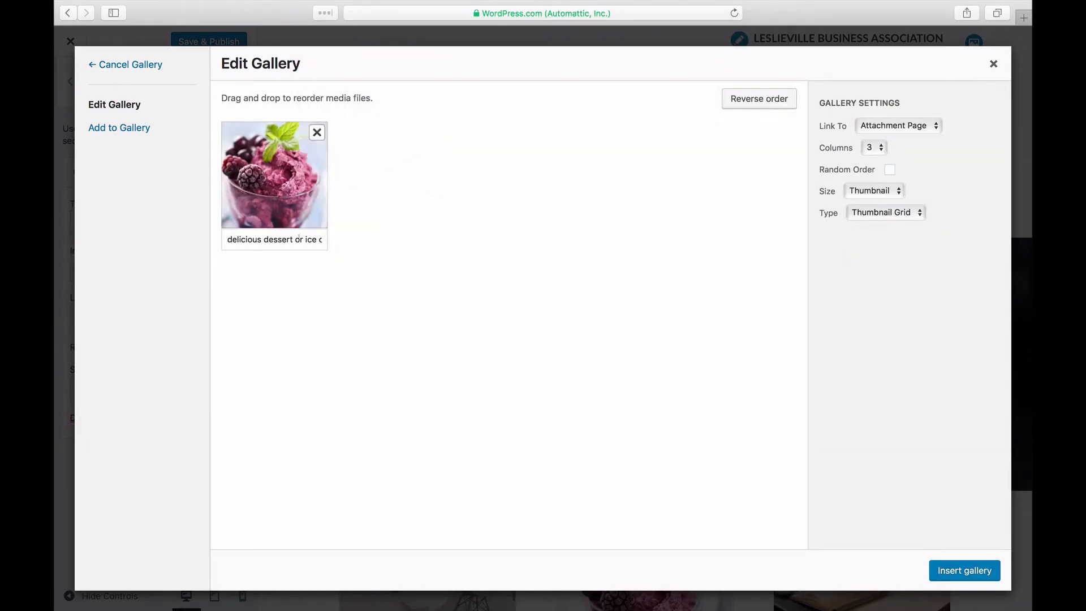
text(S)
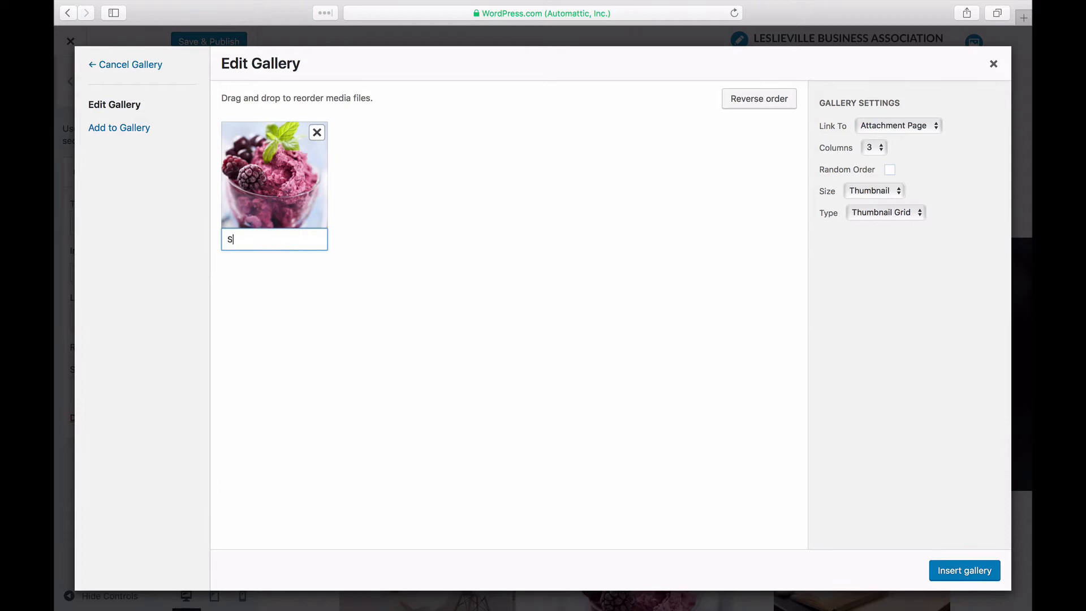
text(orbets)
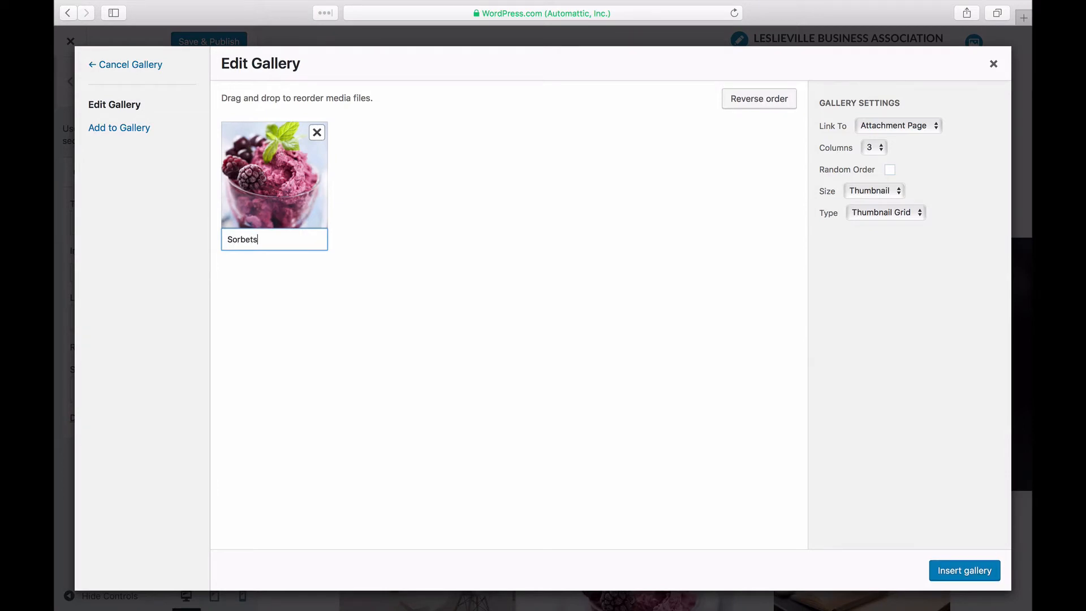
click(119, 128)
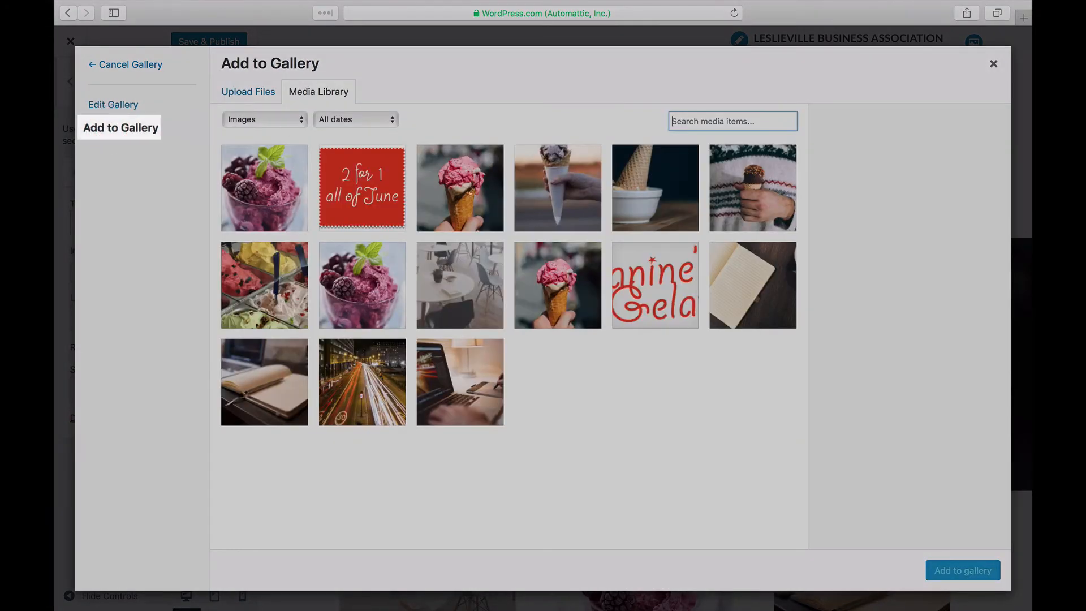
Add the gelato display and pink cone photos captioned 'Gelato' and 'Dairy-free', then insert the gallery.
click(264, 284)
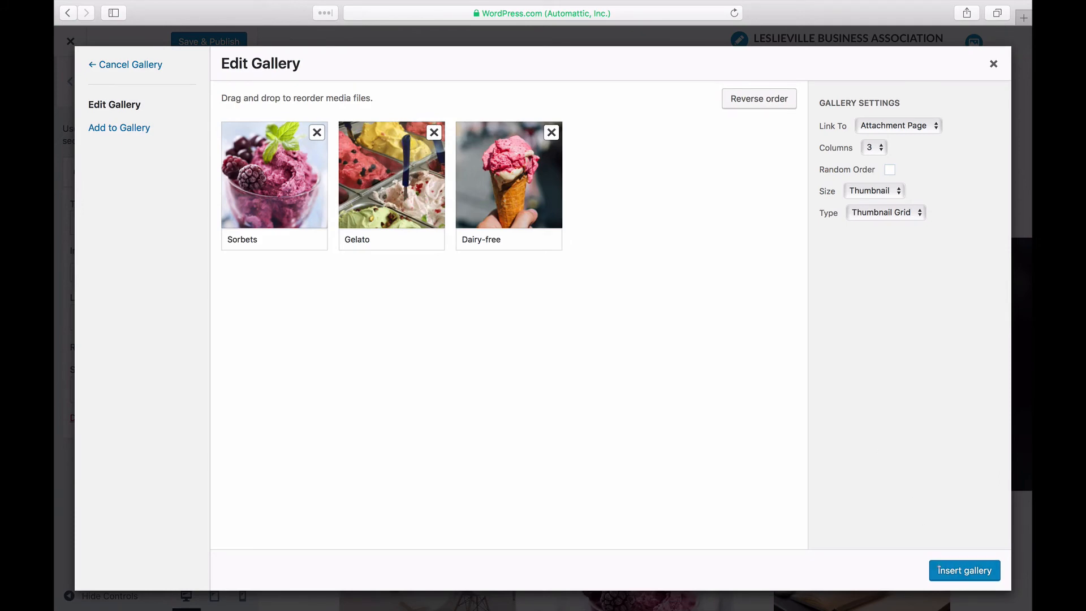
click(964, 570)
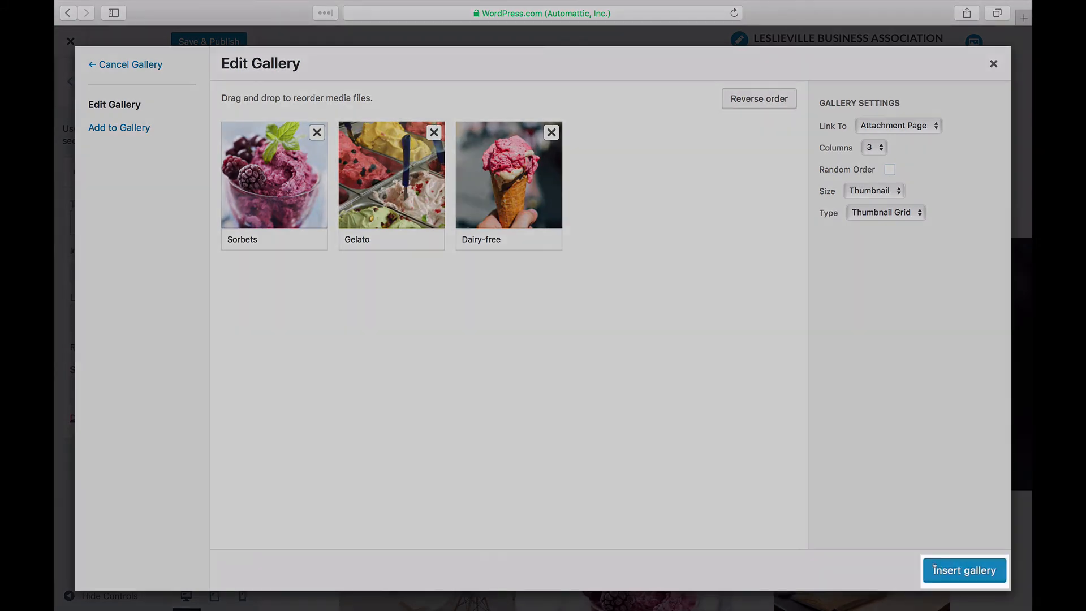
Insert the three-image gallery into the widget and set its Style to Slideshow.
click(964, 570)
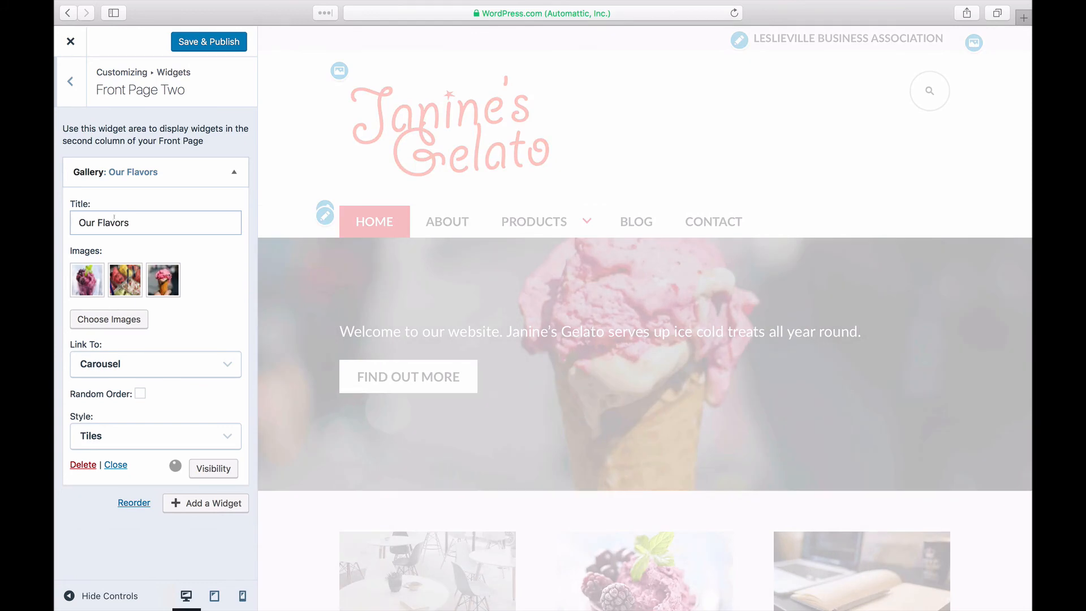
scroll(down, 3)
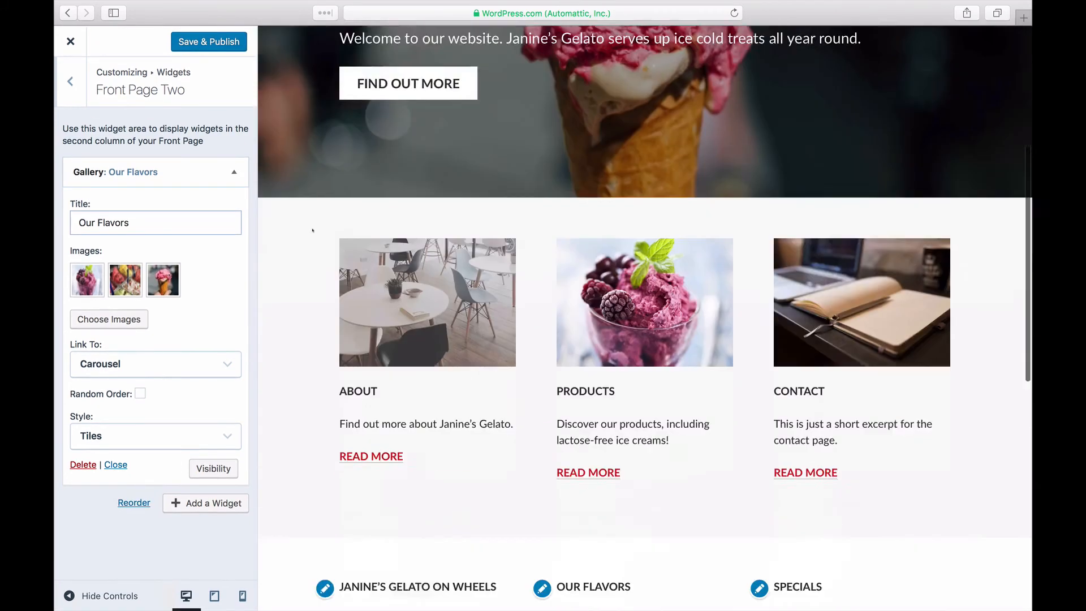
click(155, 436)
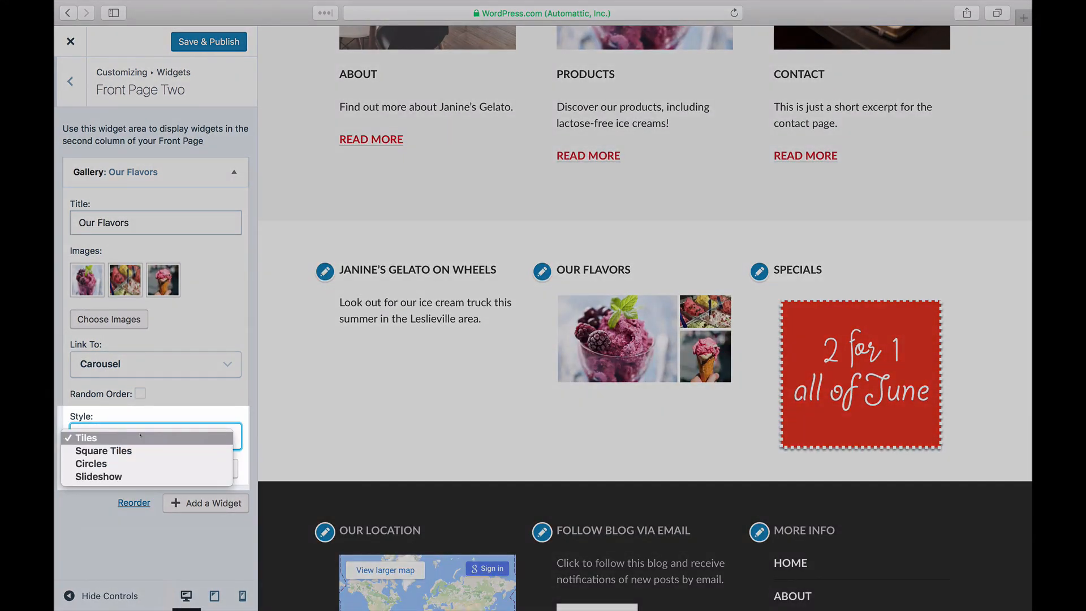
click(98, 476)
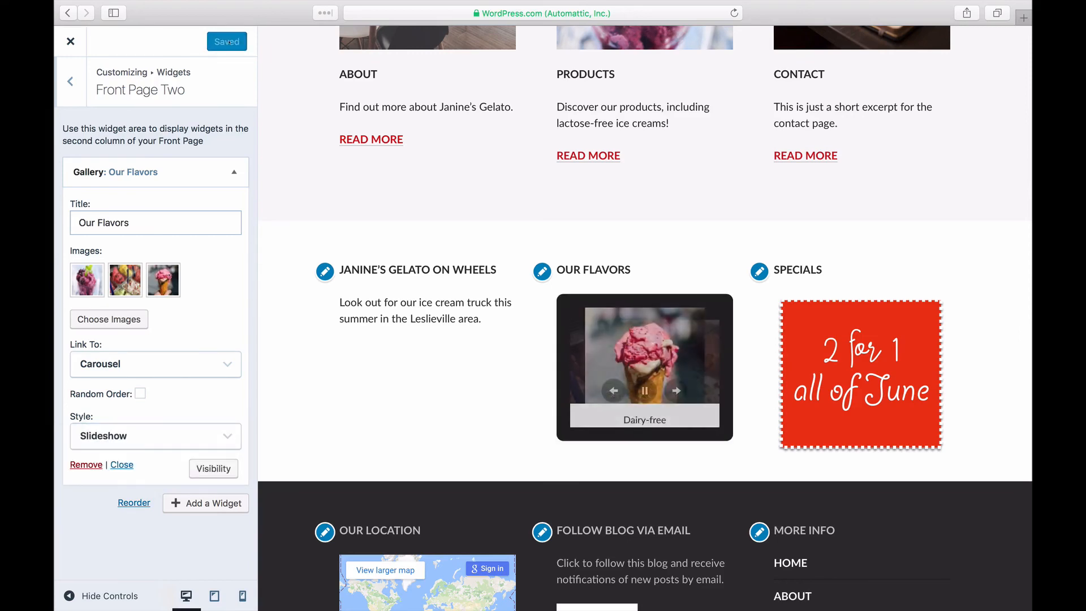